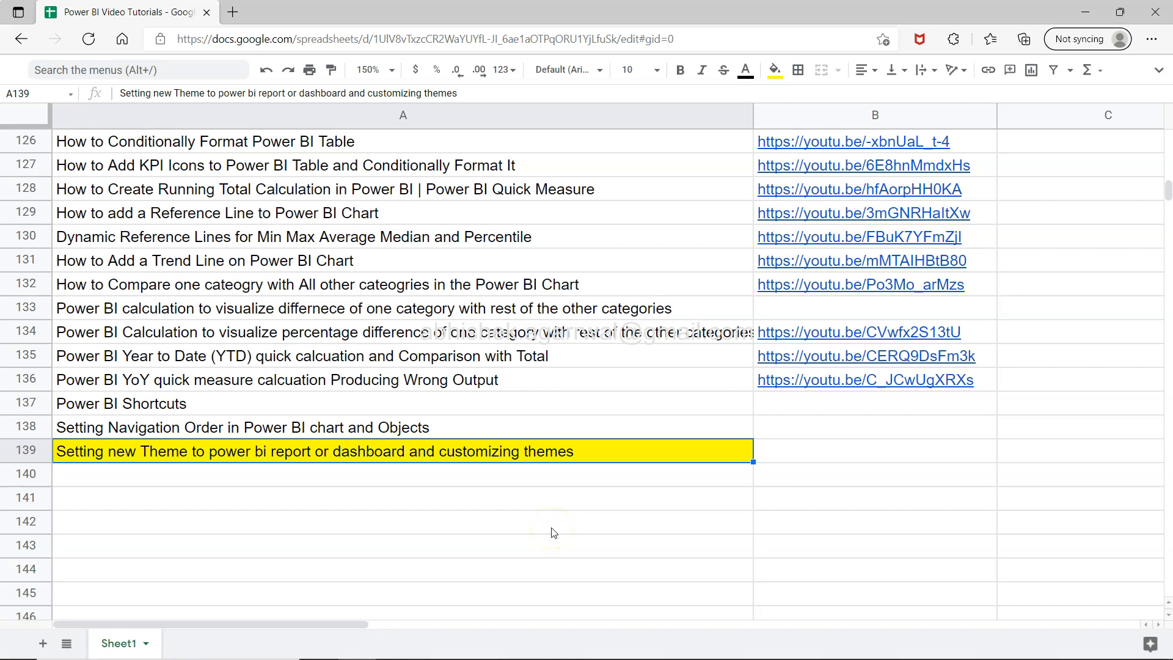
mouse_move(140, 501)
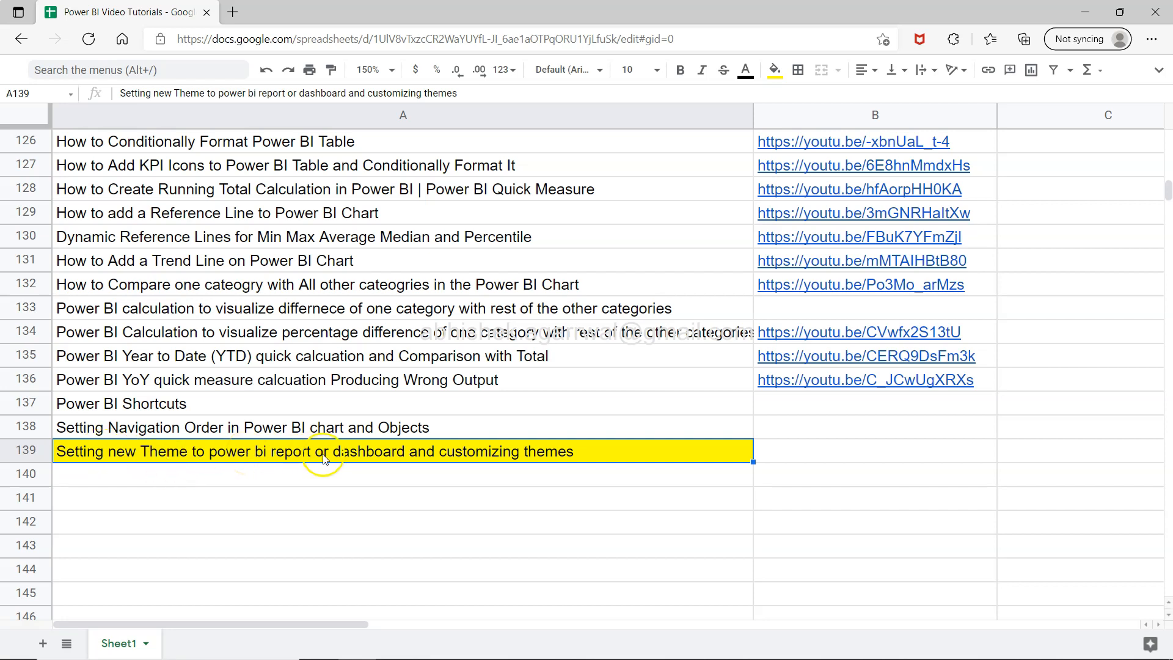
mouse_move(422, 462)
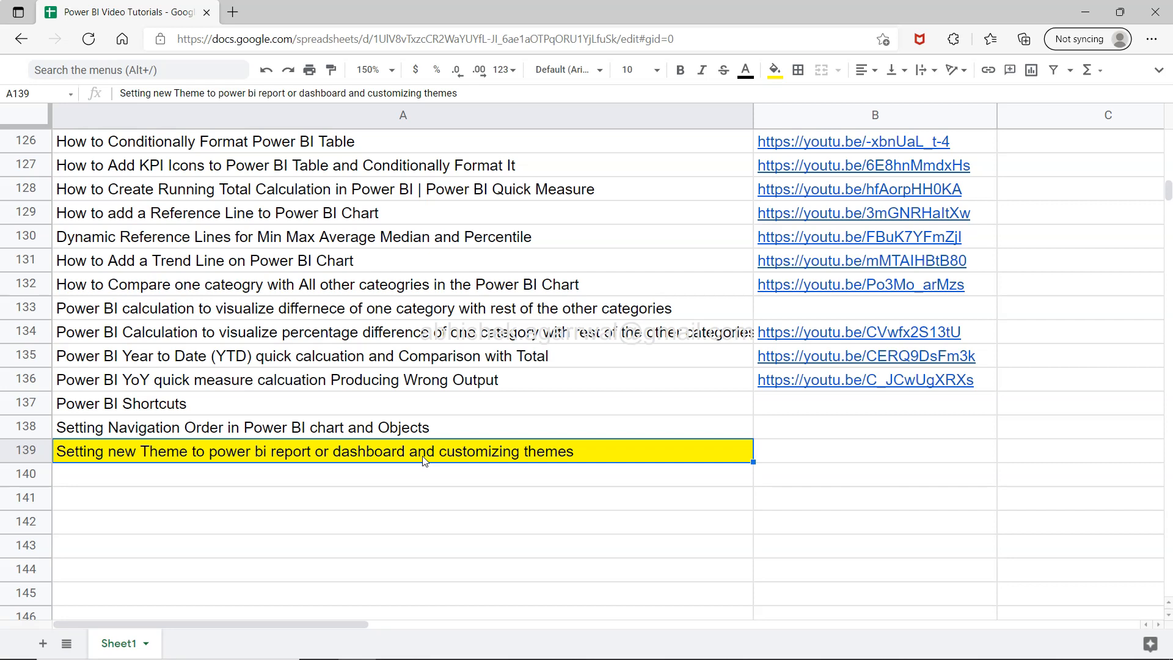
mouse_move(487, 250)
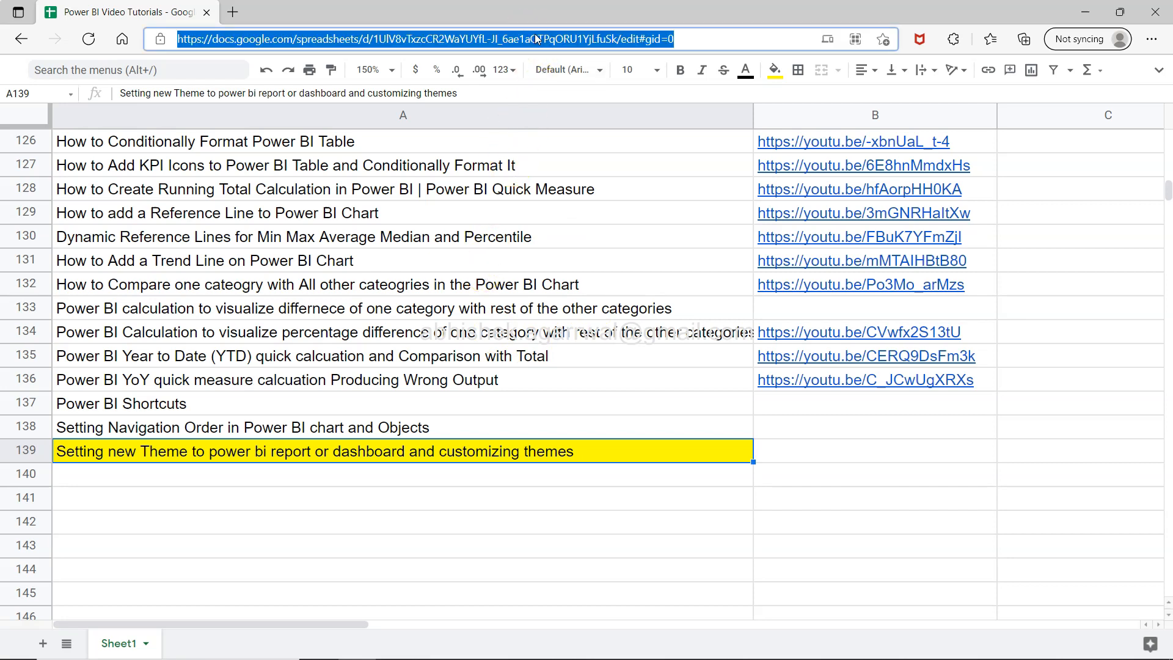
mouse_move(55, 414)
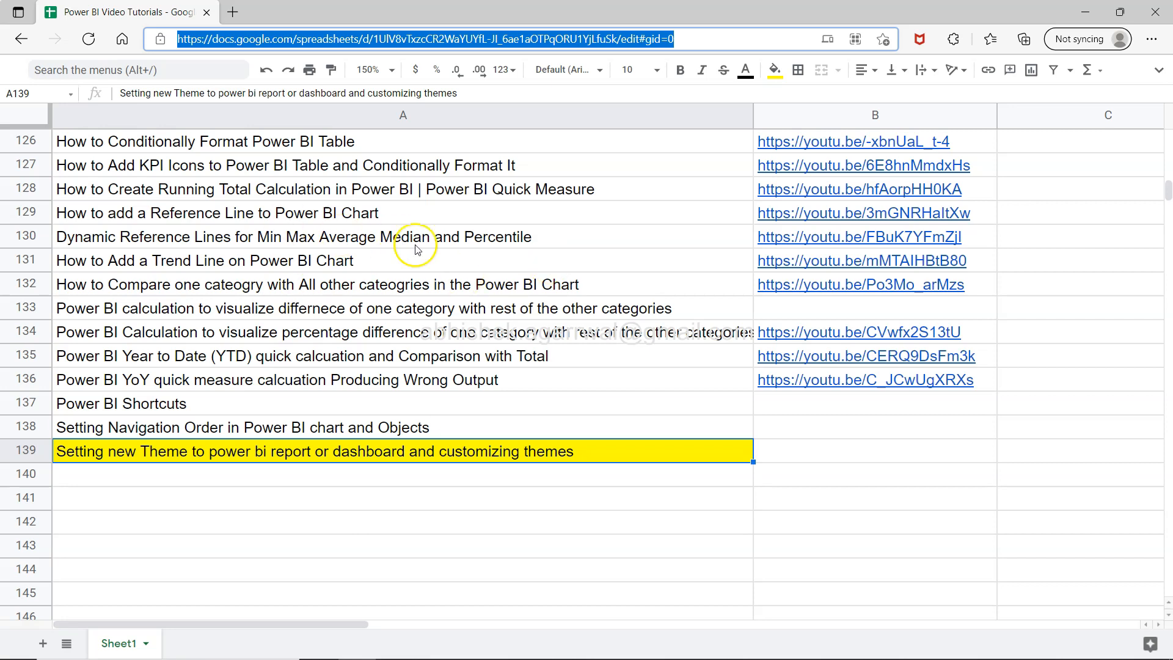
mouse_move(462, 222)
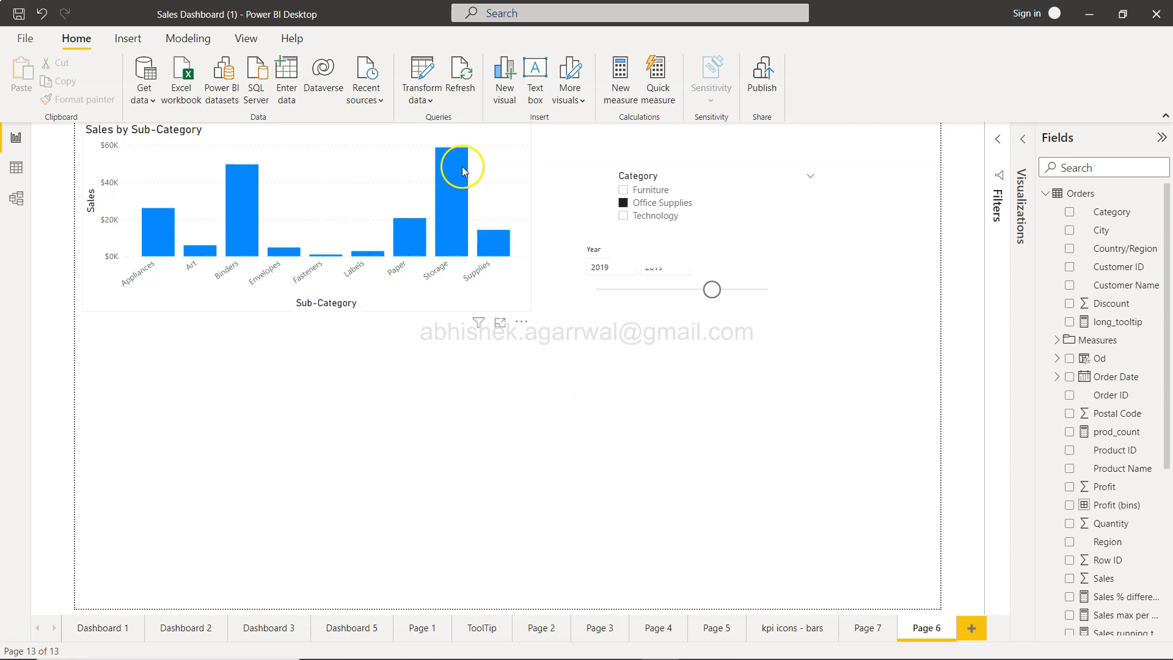
Try the Bloom and City park preset themes, apply Classroom, and expand the full theme list.
left_click(245, 38)
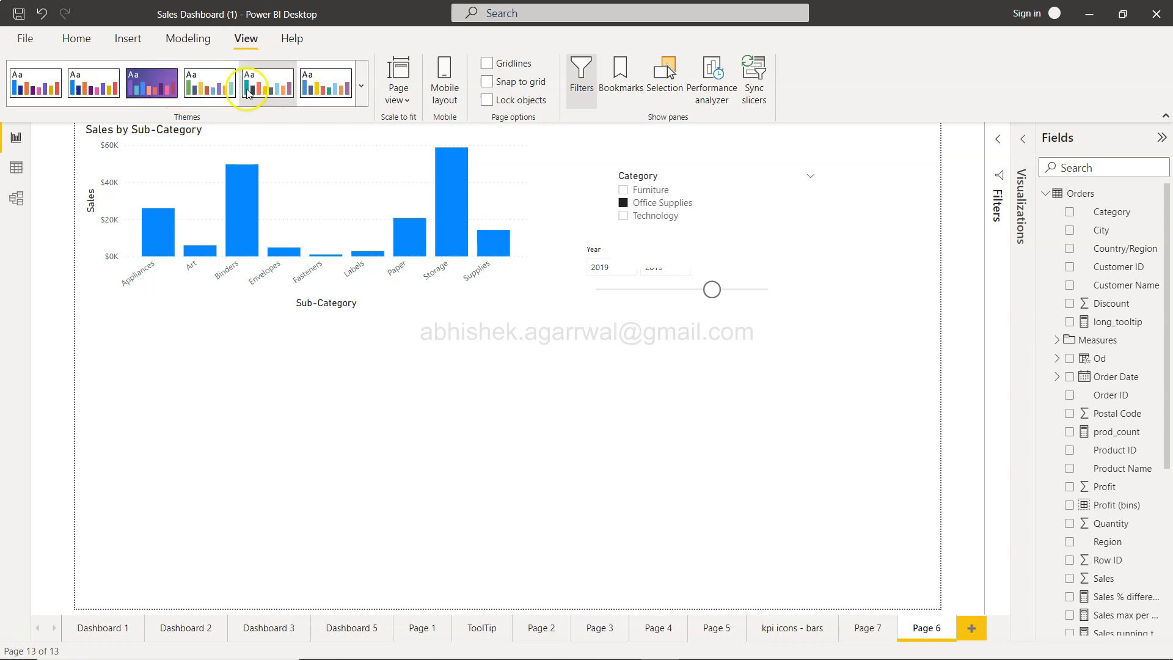
mouse_move(153, 89)
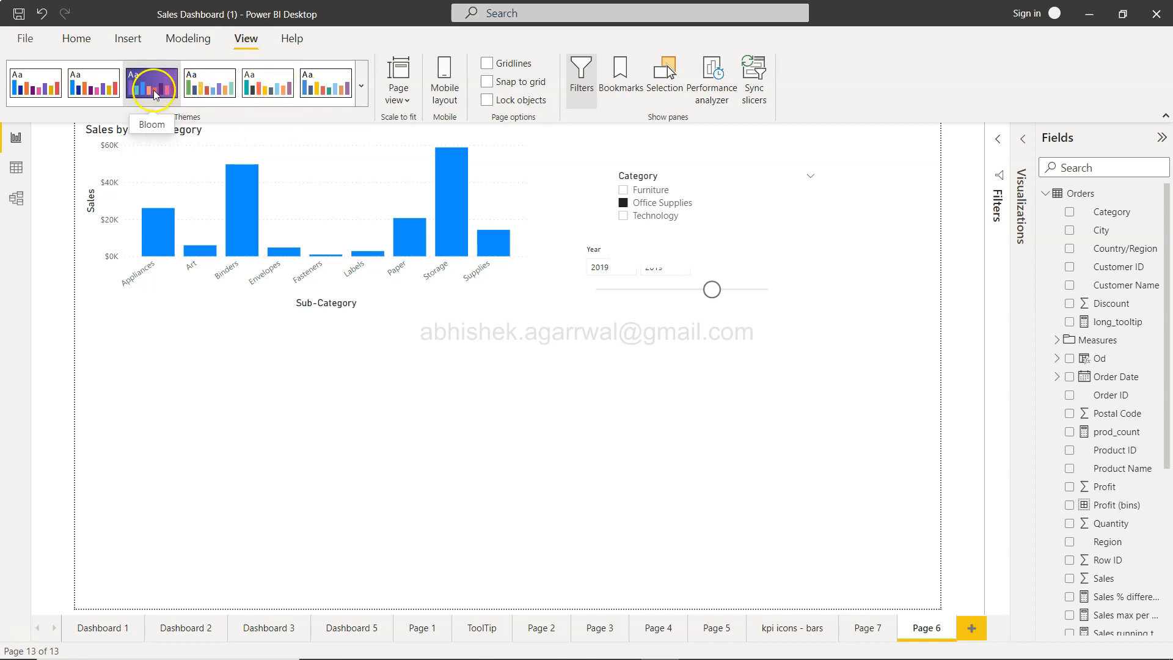
left_click(151, 84)
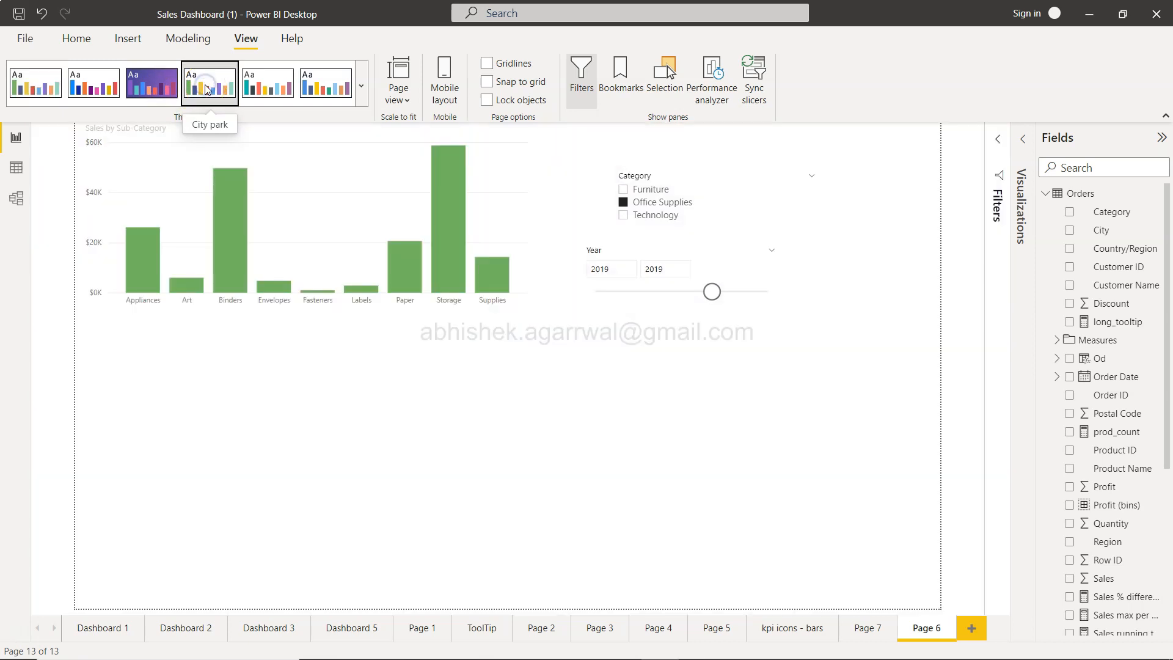
left_click(267, 84)
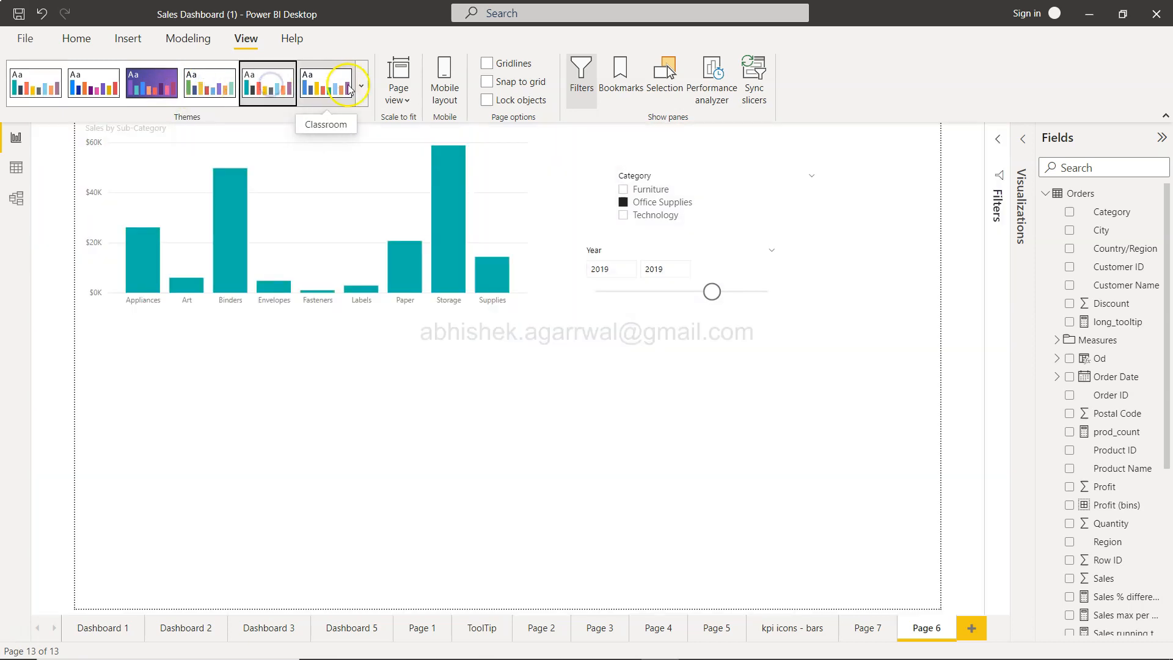
left_click(325, 86)
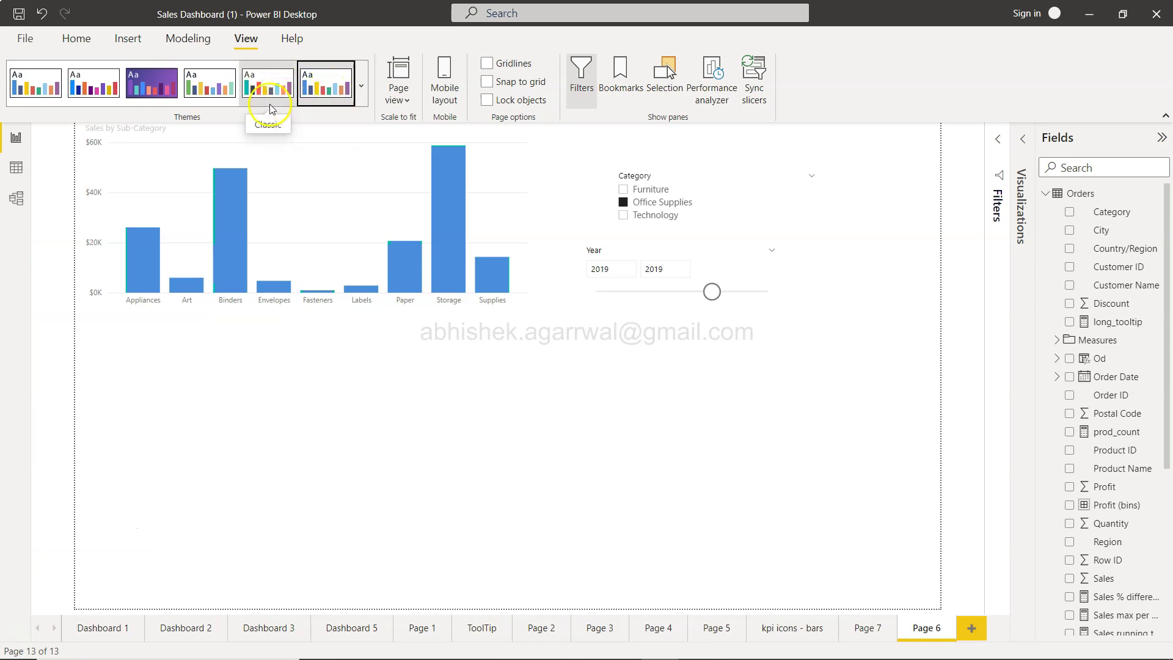
mouse_move(324, 93)
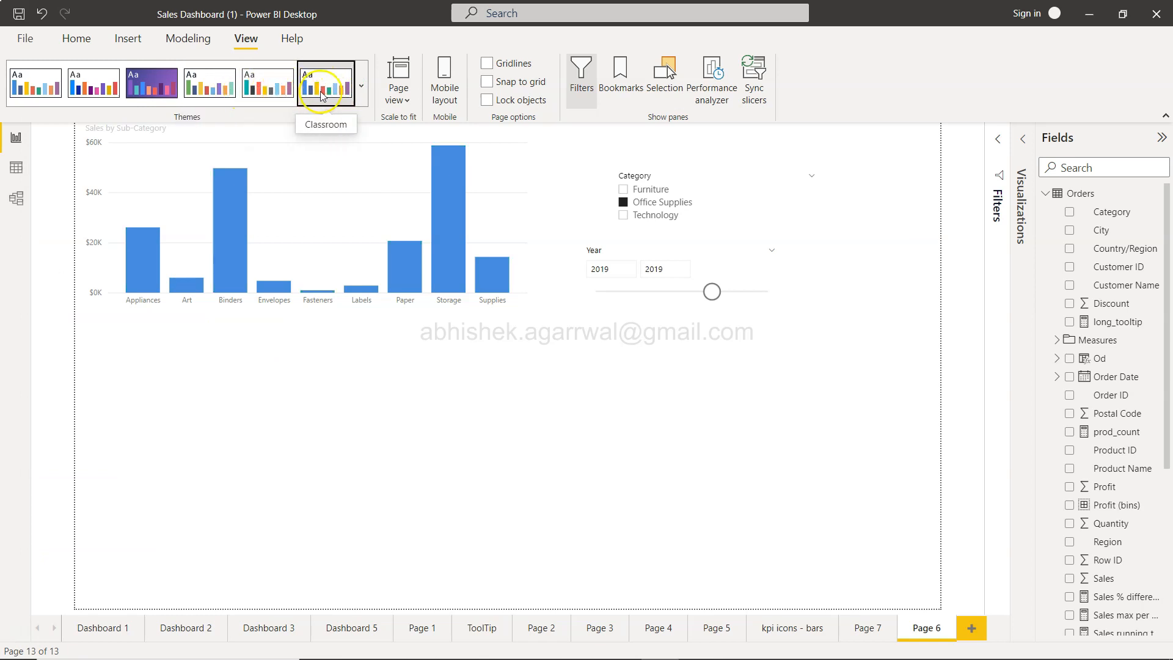
mouse_move(363, 83)
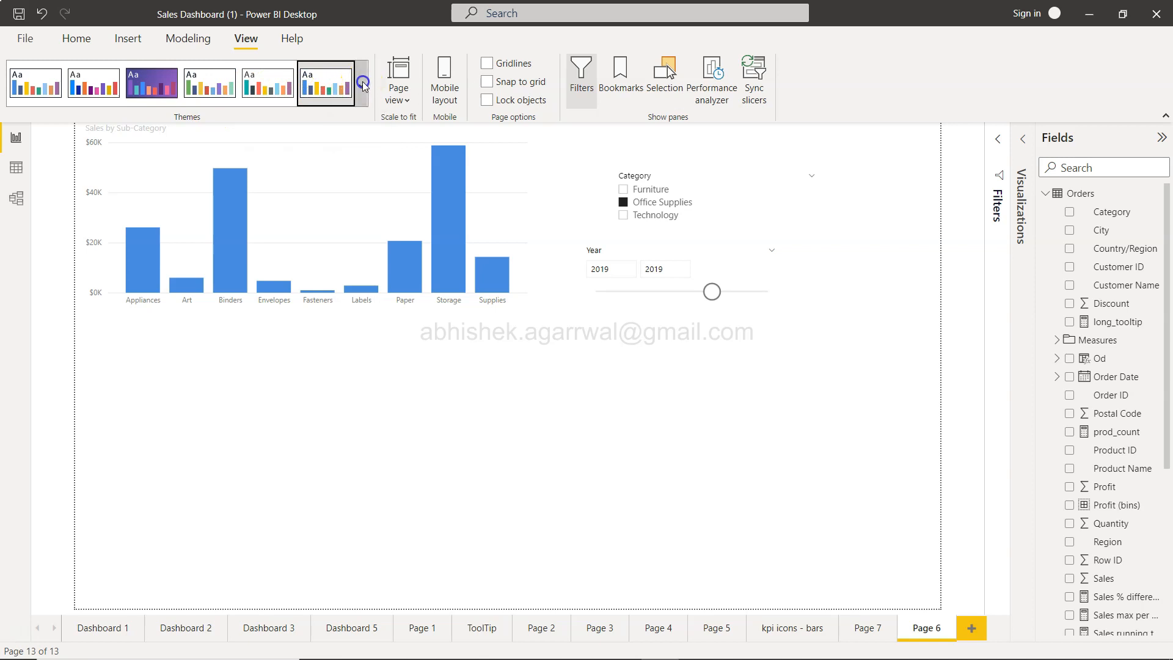
left_click(363, 84)
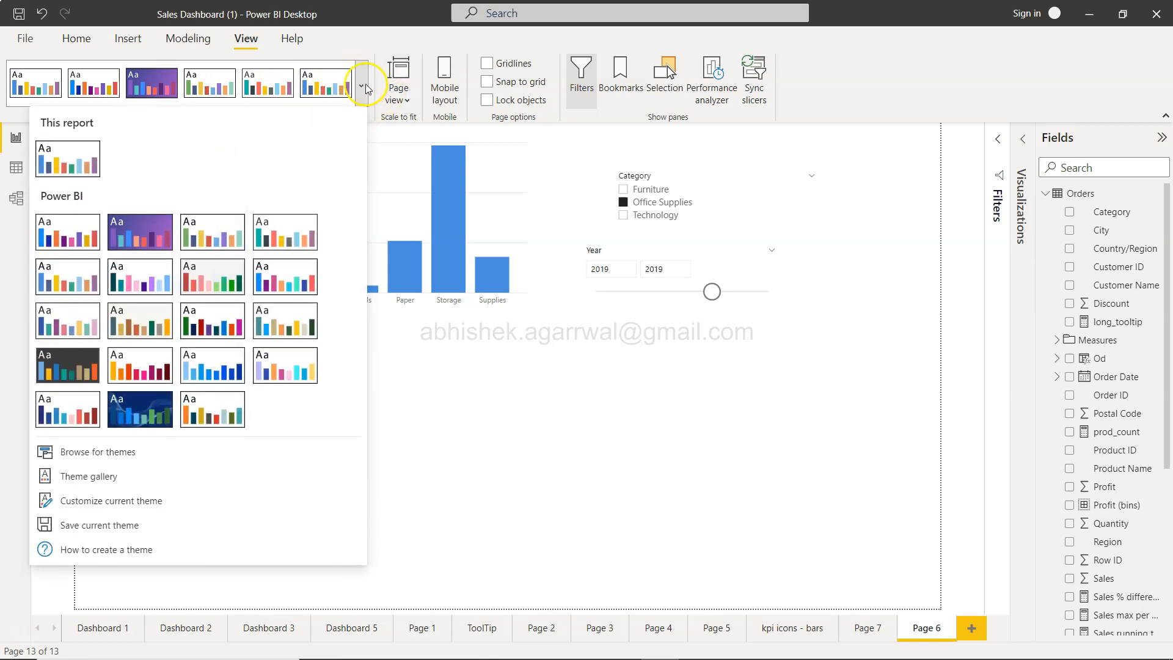
mouse_move(139, 410)
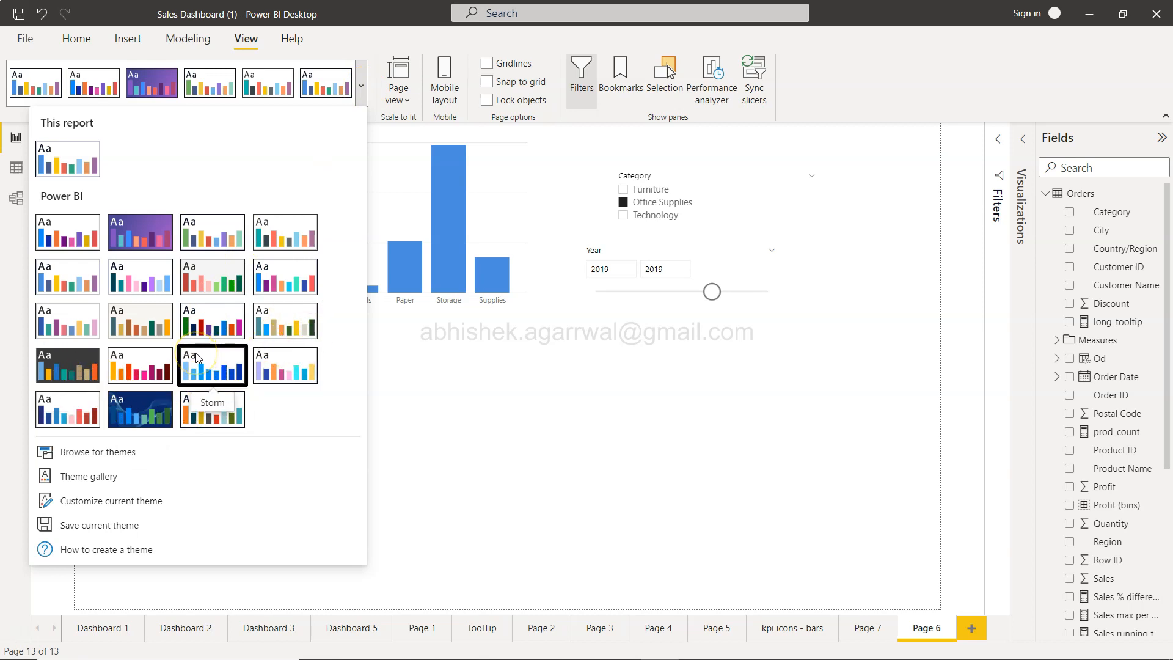
mouse_move(207, 375)
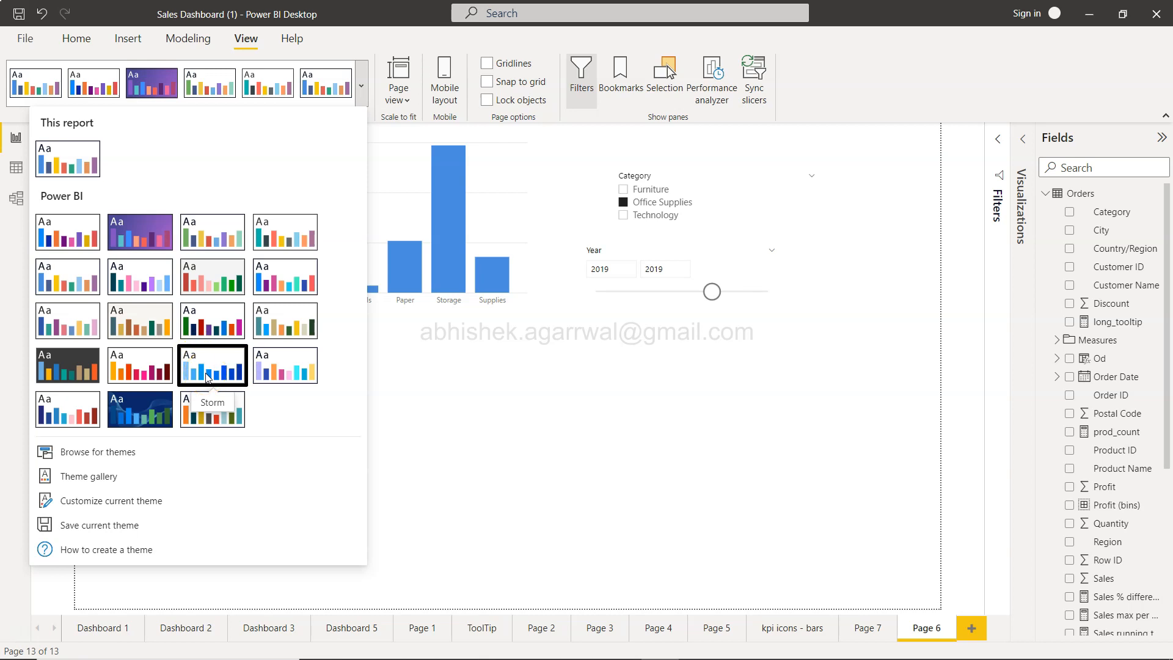
mouse_move(148, 504)
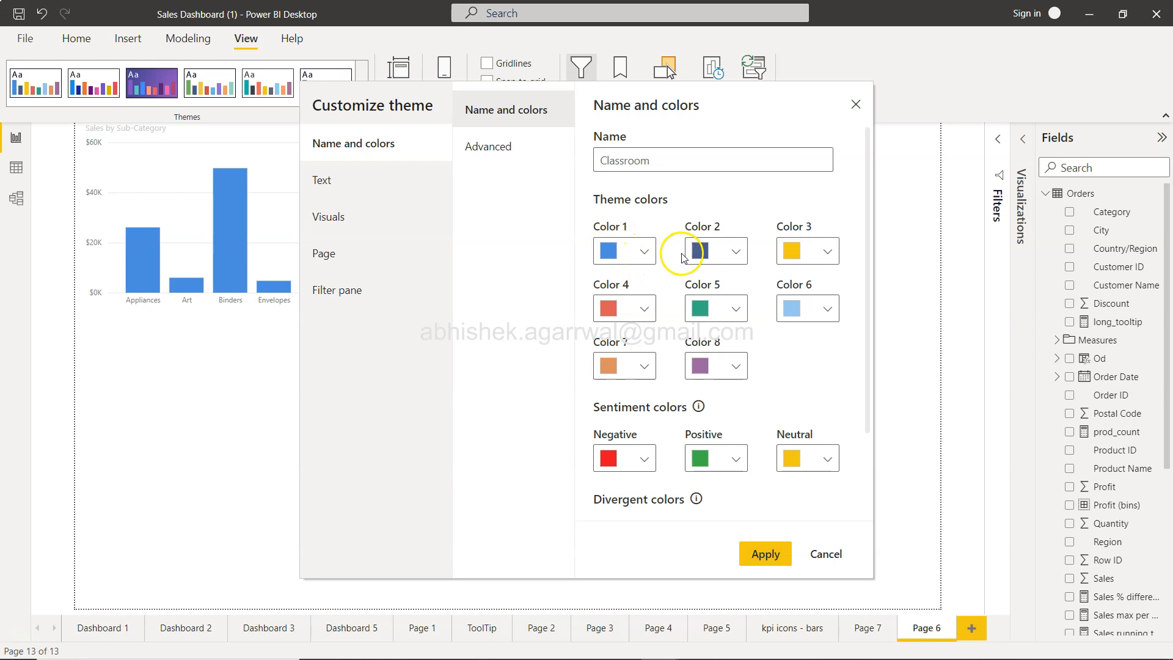
mouse_move(641, 458)
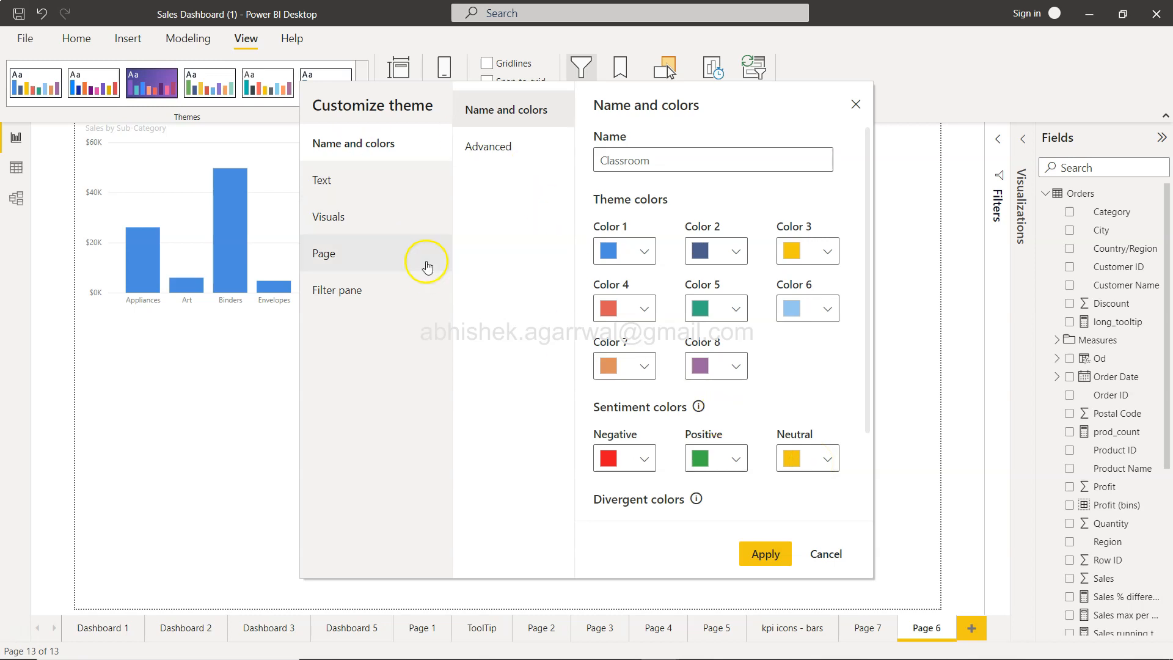
Show the Text category's general settings in the Customize theme dialog.
left_click(322, 180)
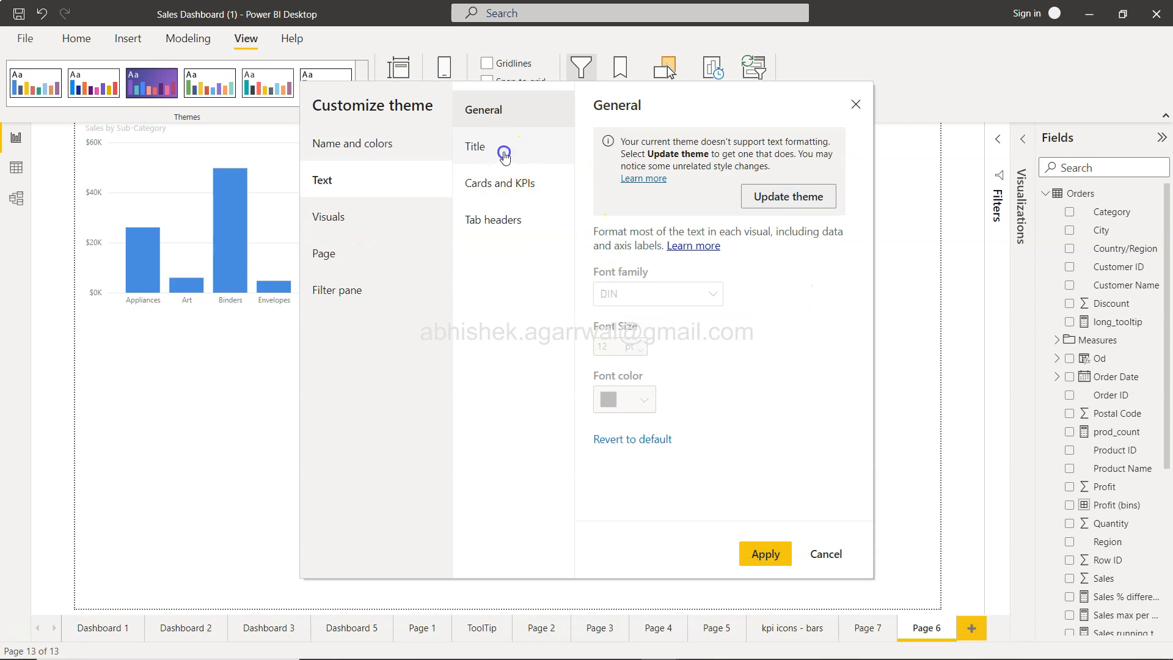
Review Title, Cards and KPIs text and visual border settings, then cancel without applying.
left_click(503, 146)
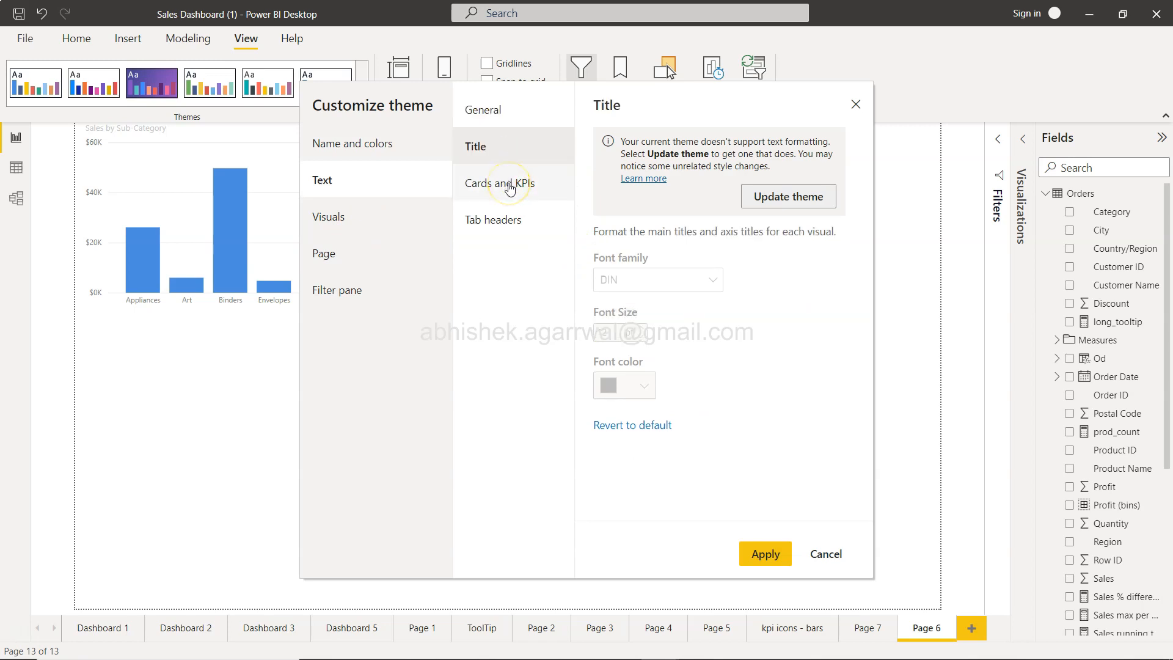
left_click(511, 213)
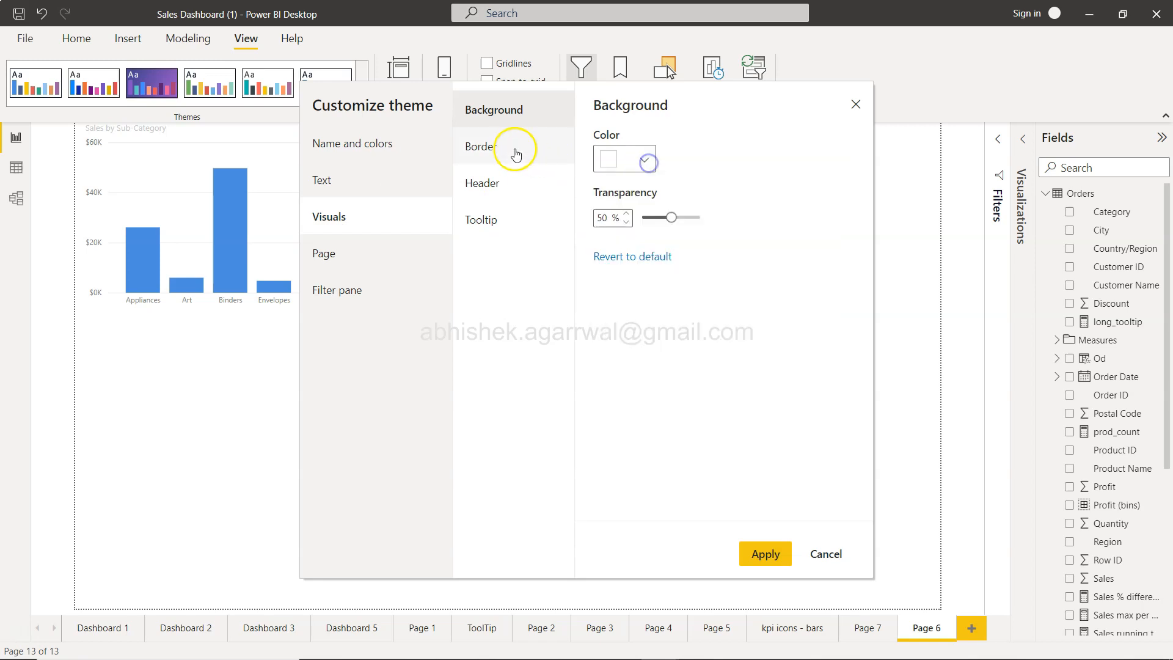
left_click(482, 183)
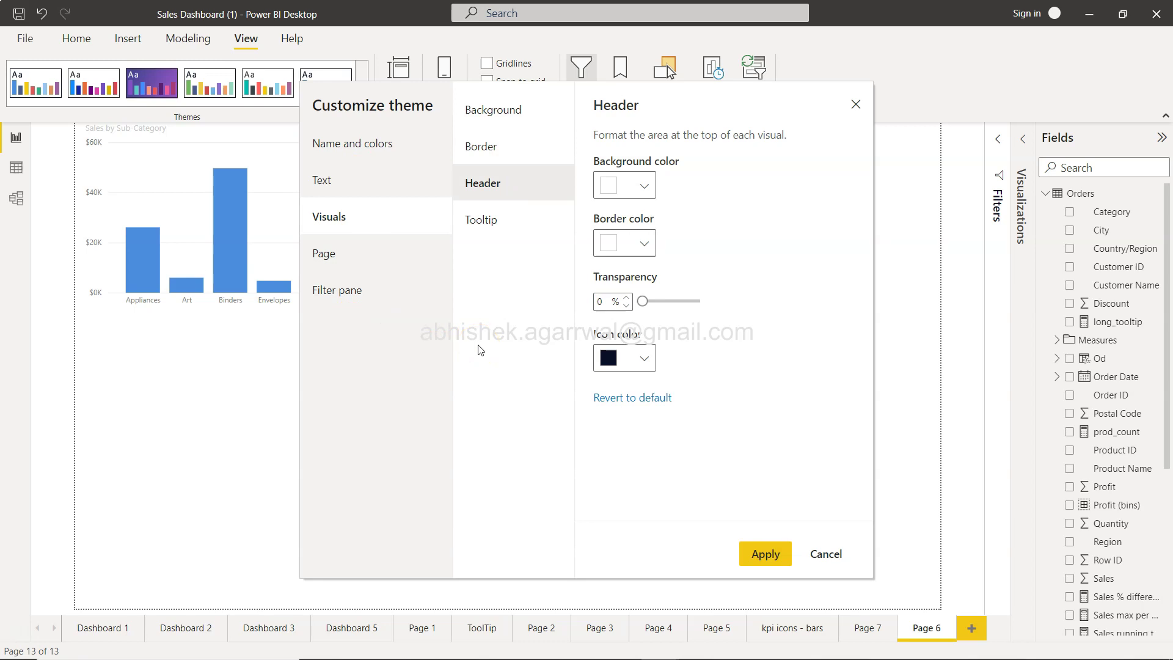
left_click(826, 554)
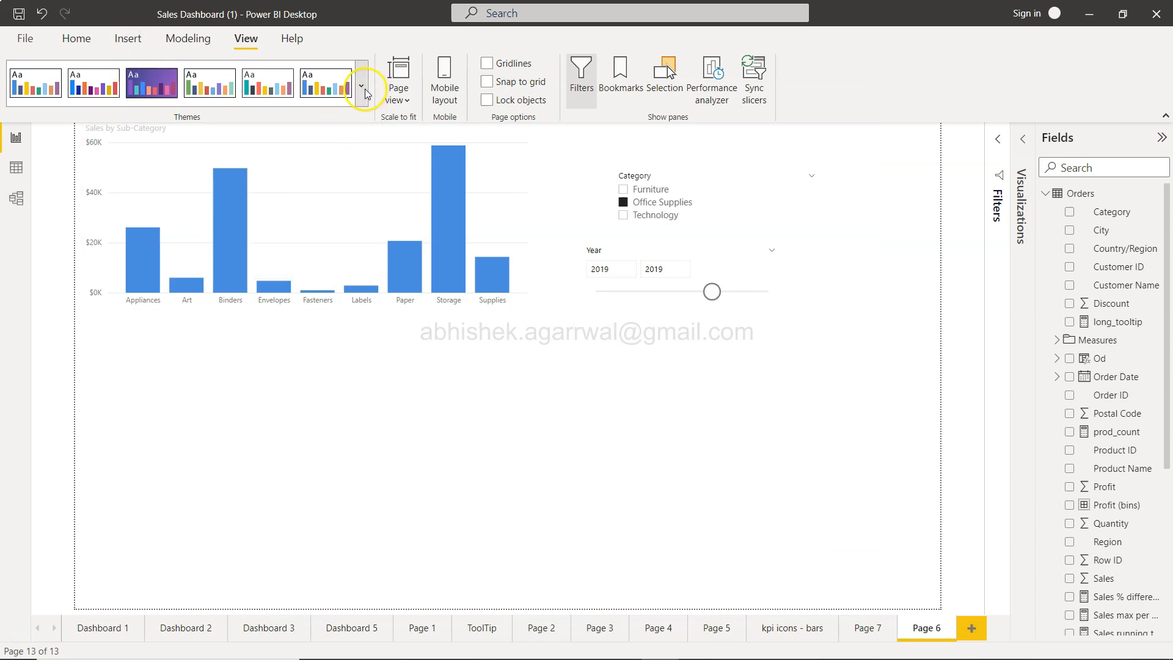
Start browsing for a local theme file, cancel the Open dialog, and reopen the themes list.
left_click(361, 86)
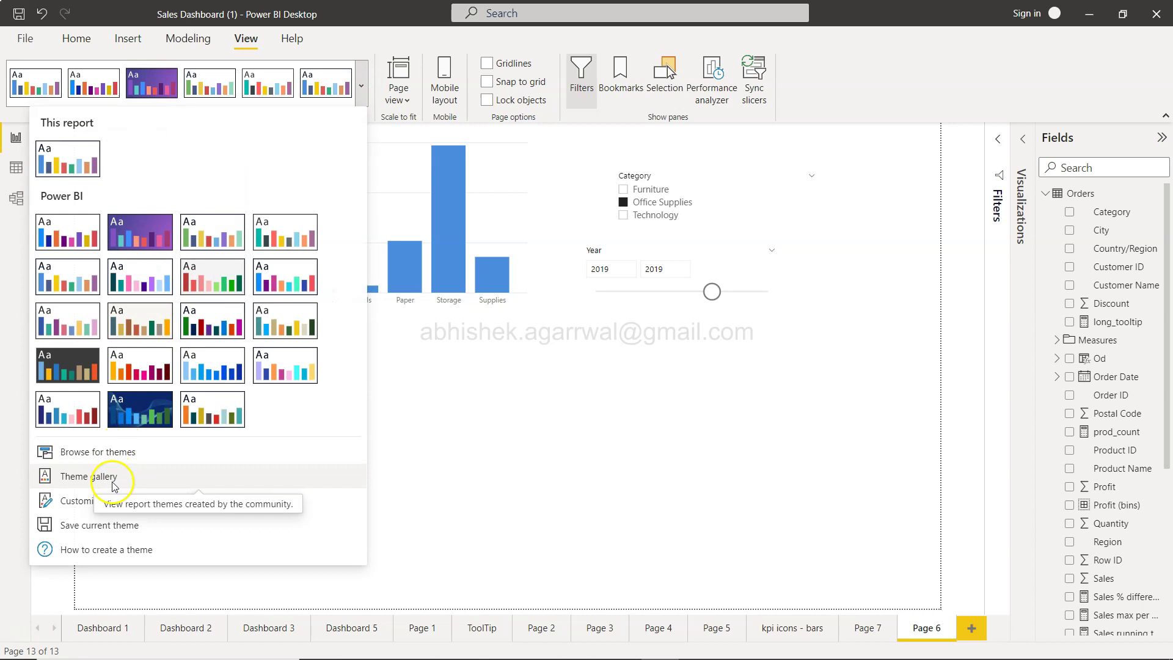
mouse_move(202, 529)
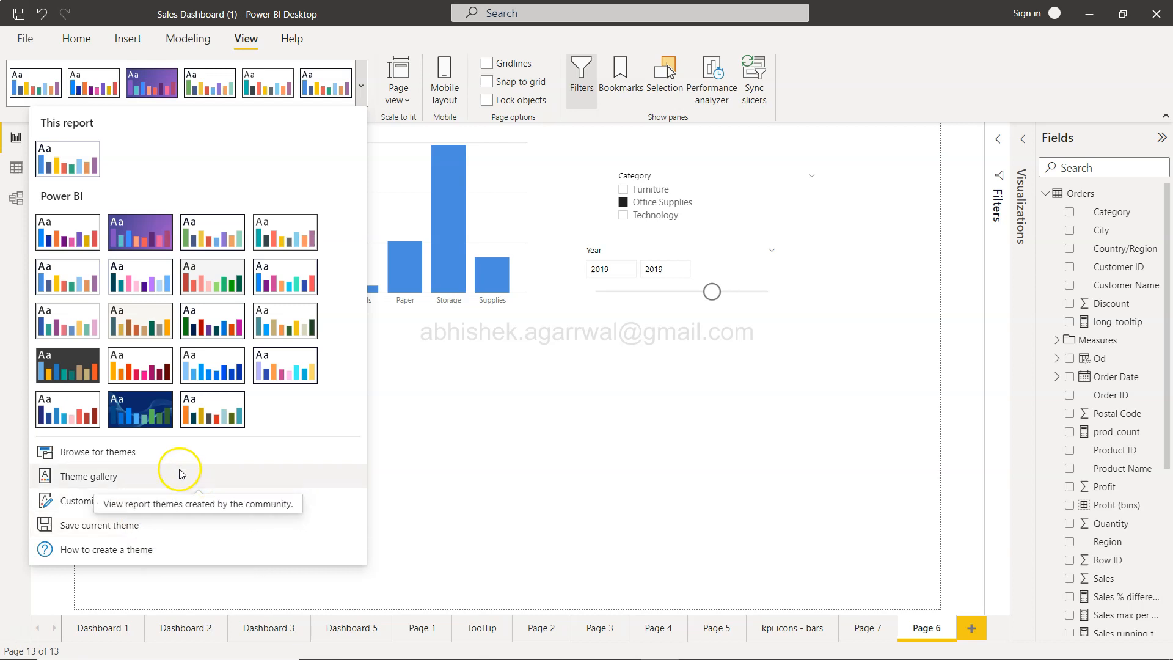
left_click(98, 451)
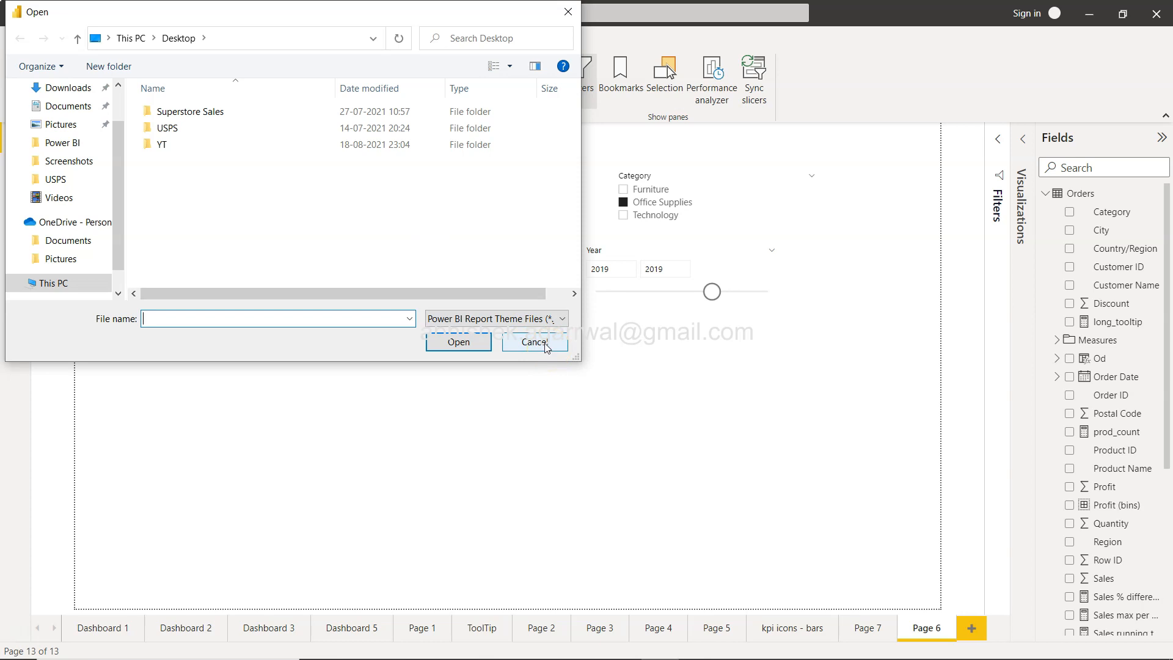
left_click(534, 341)
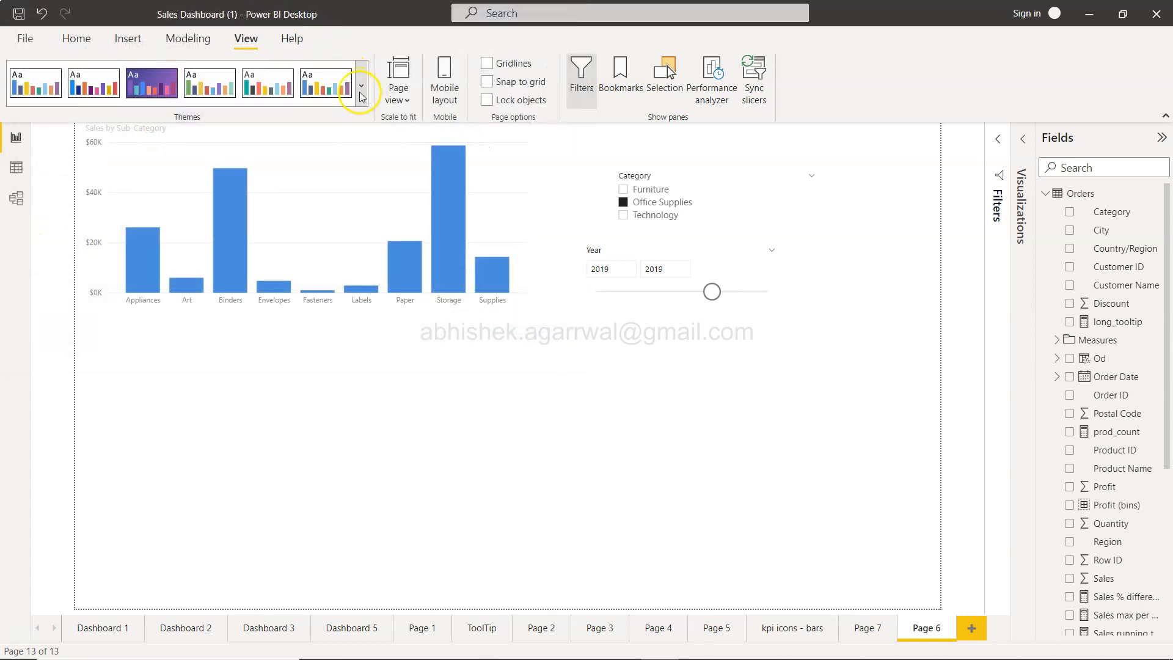
left_click(360, 85)
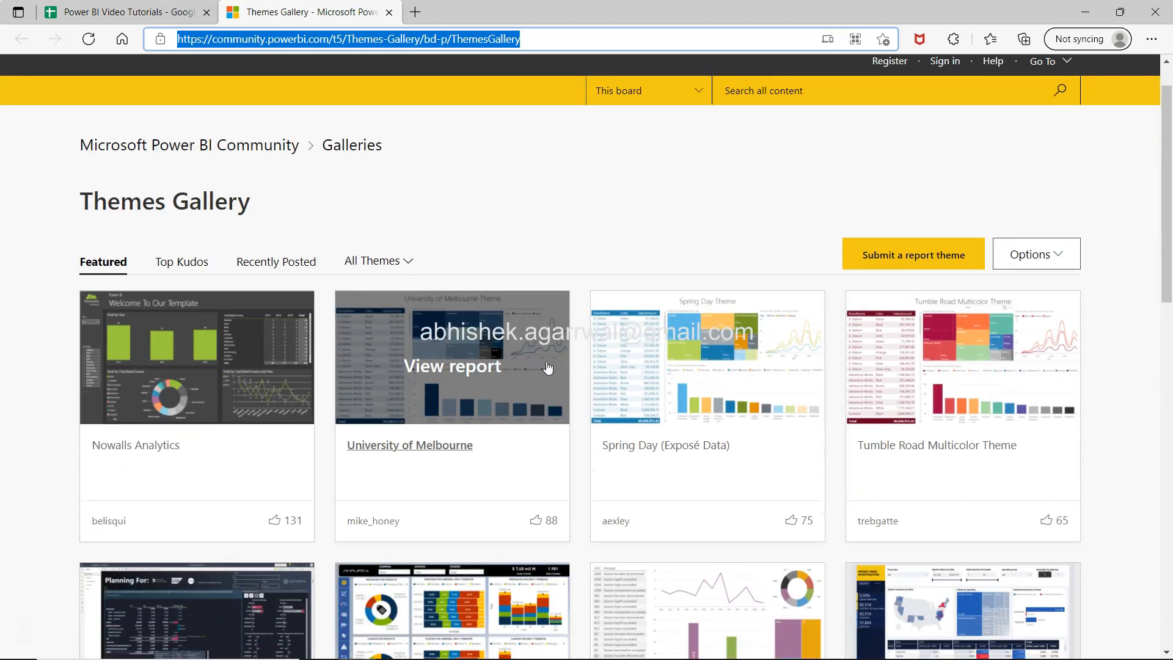
Scroll through the featured Themes Gallery themes and browse page 2 of the gallery.
scroll("down", 3)
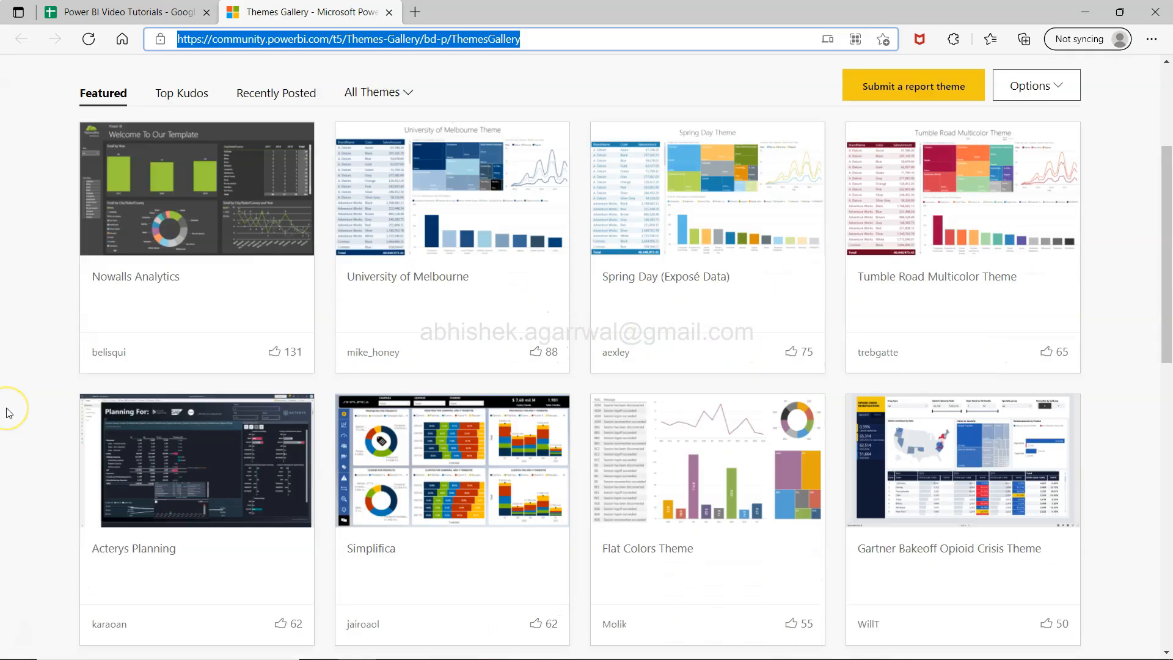
scroll("down", 3)
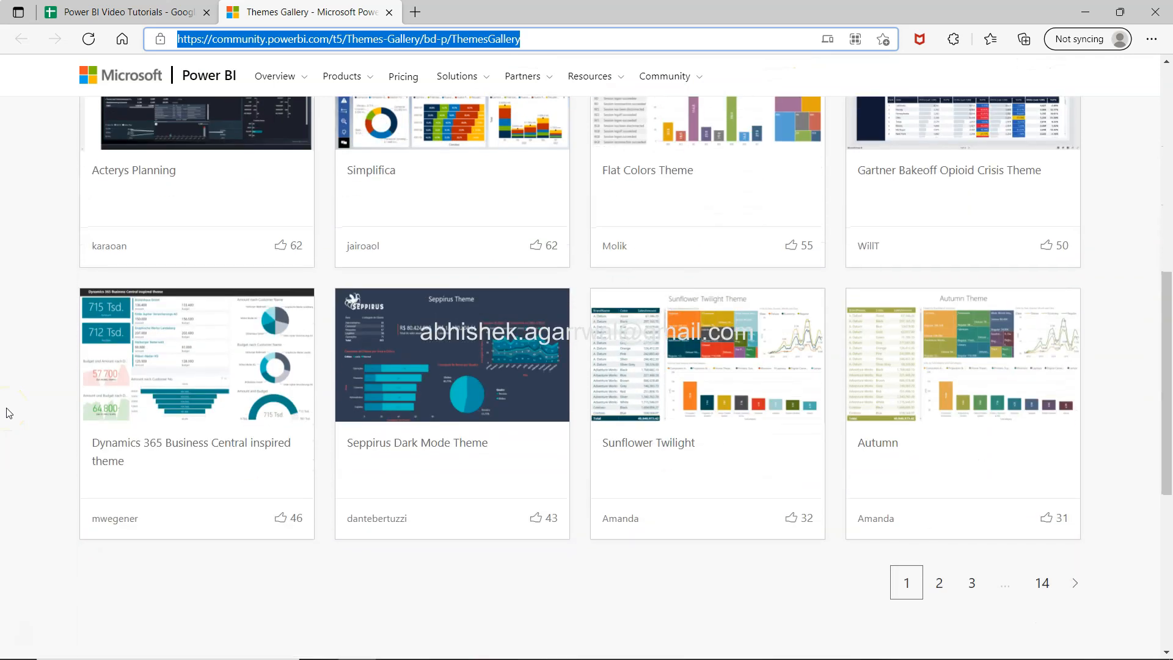
scroll("down", 3)
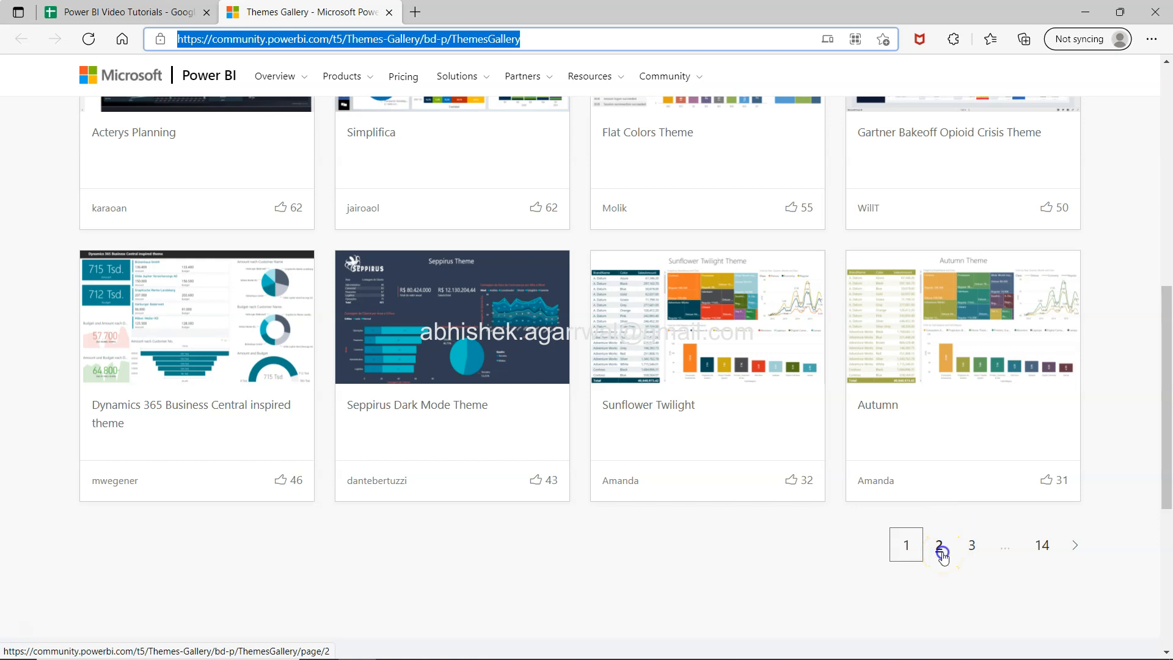
left_click(939, 544)
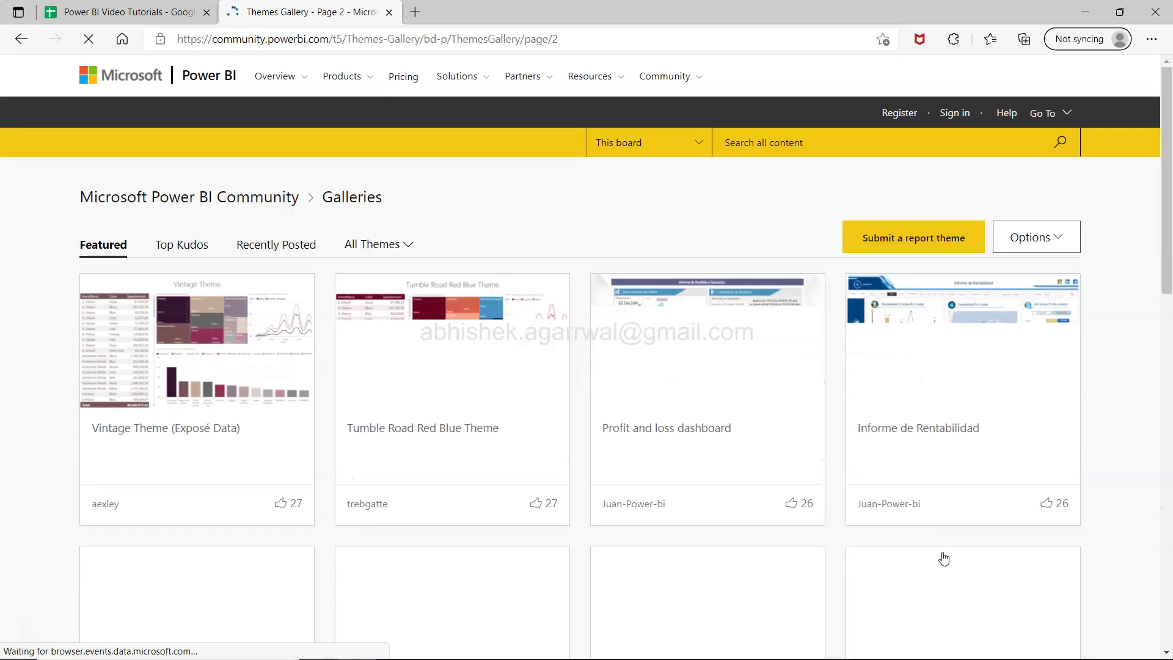
scroll("down", 3)
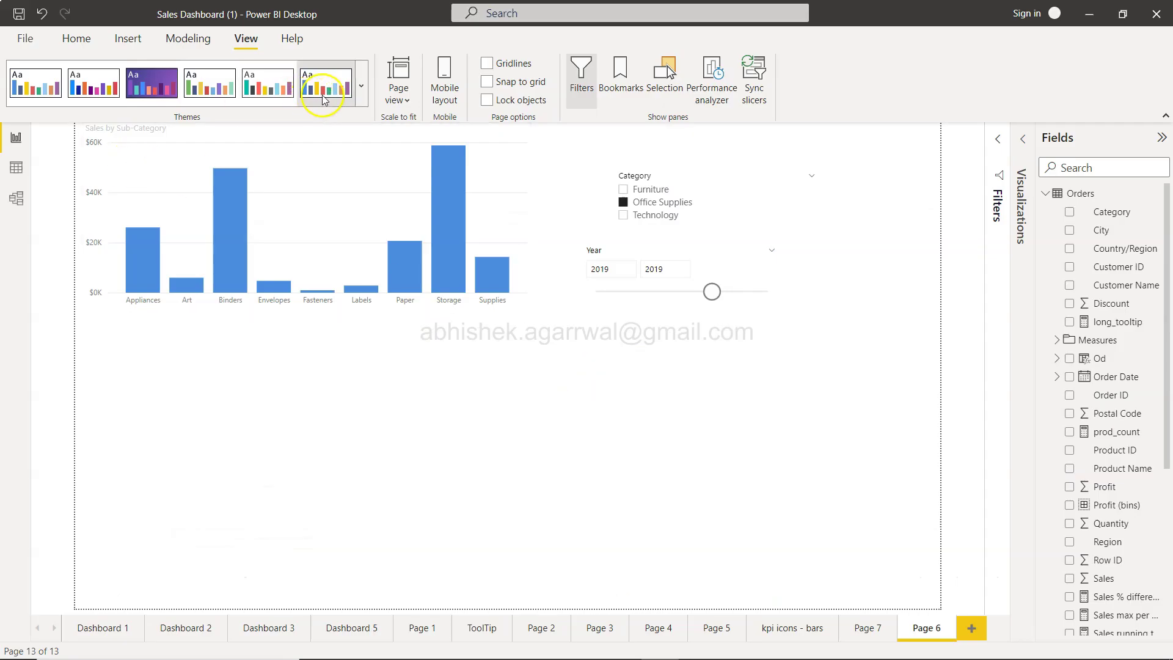
left_click(362, 84)
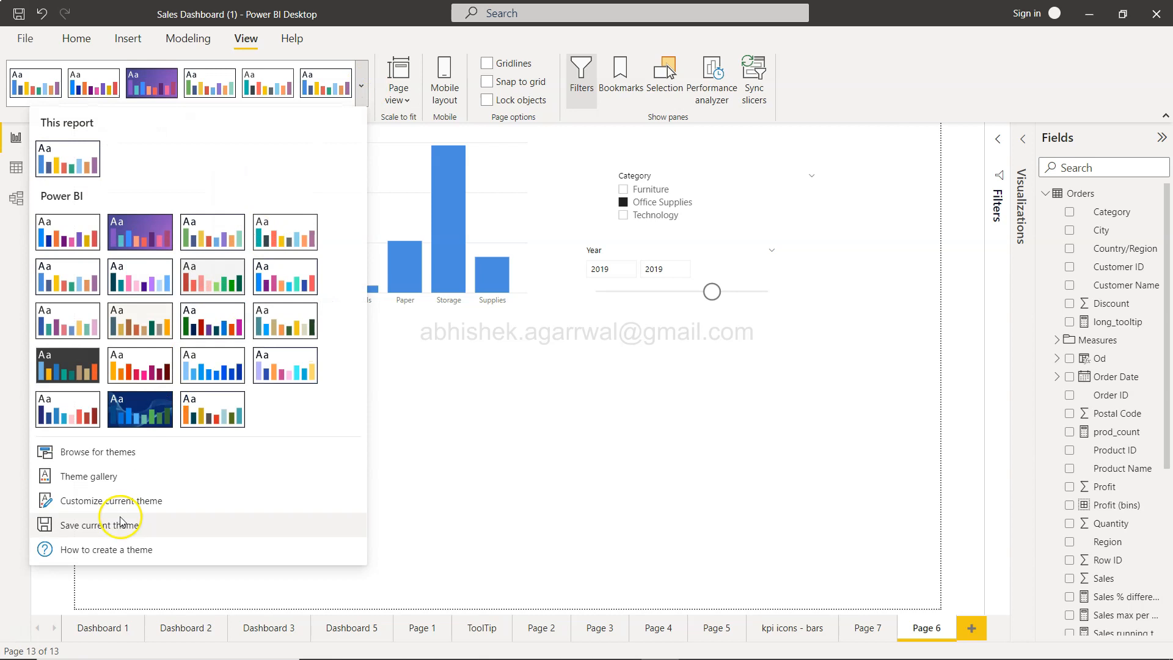
mouse_move(284, 541)
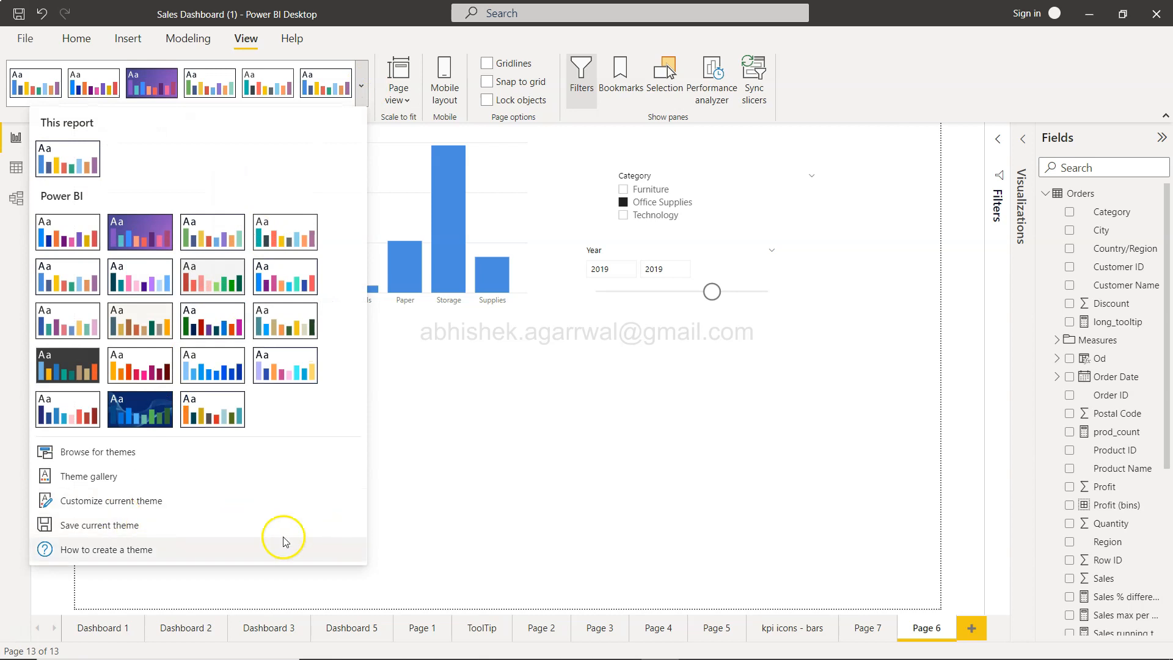
mouse_move(112, 559)
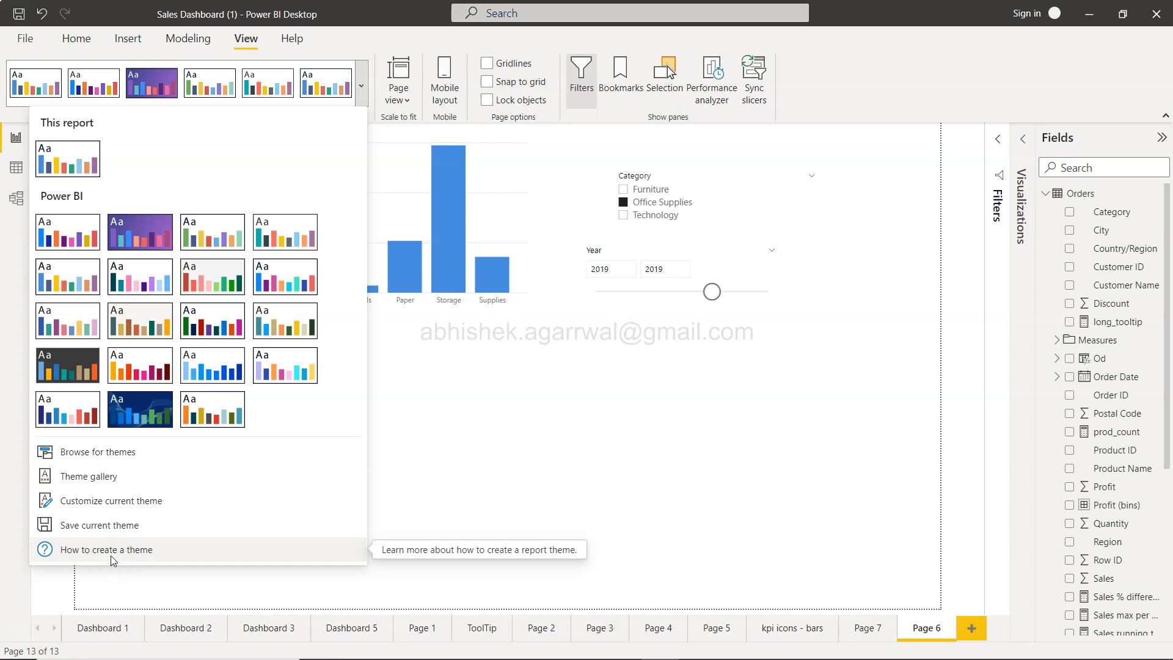
mouse_move(606, 437)
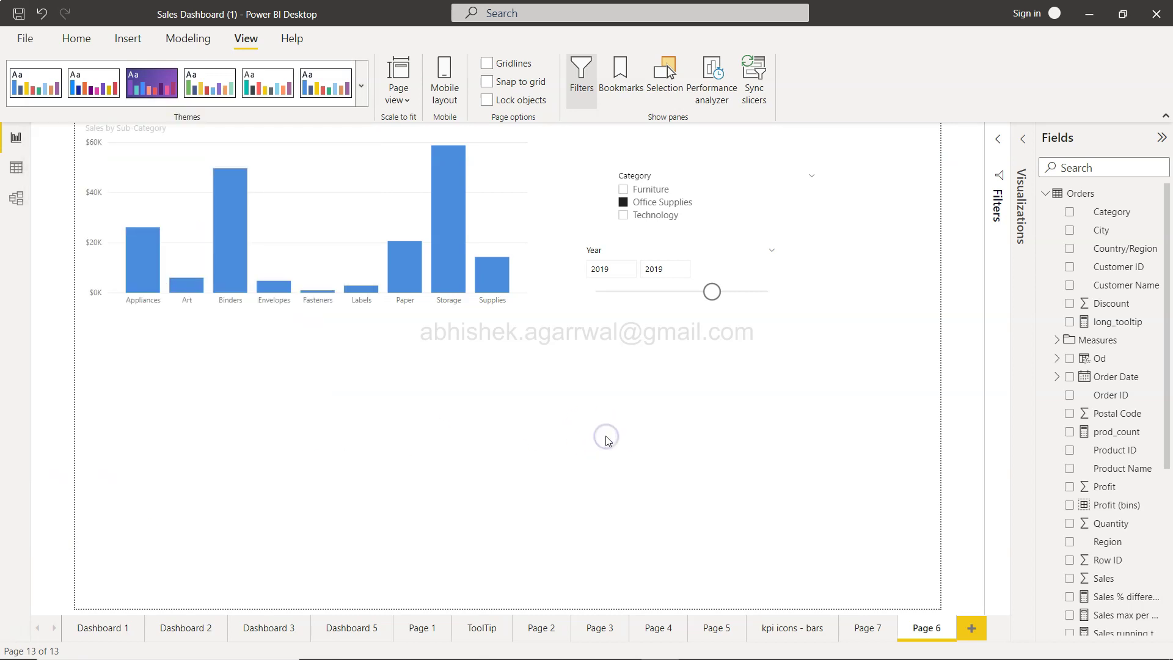
mouse_move(607, 440)
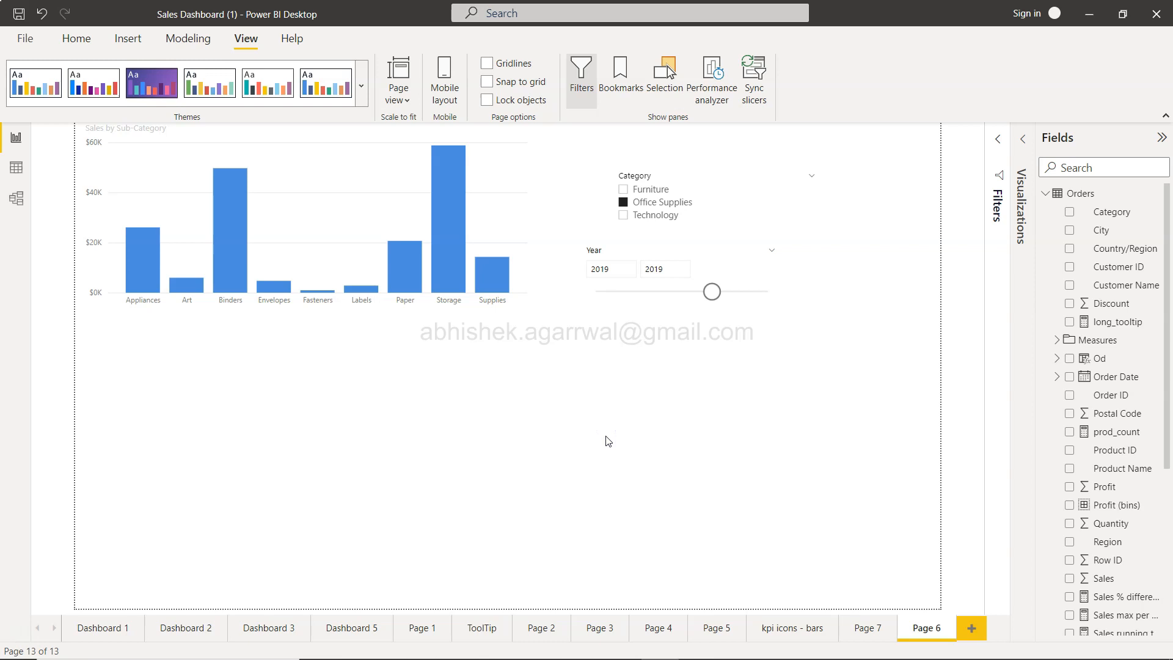